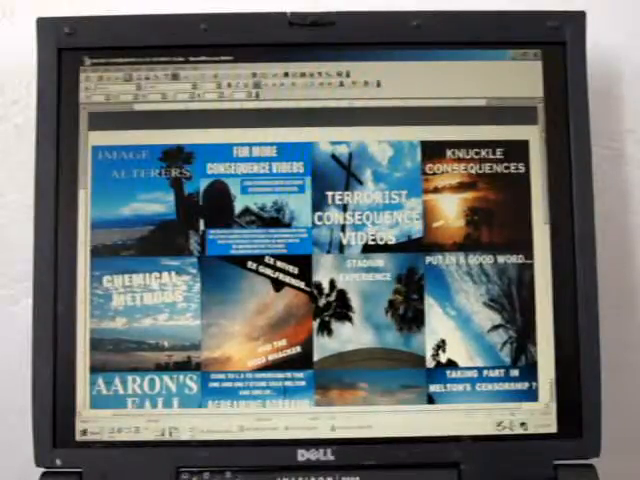
scroll(down, 3)
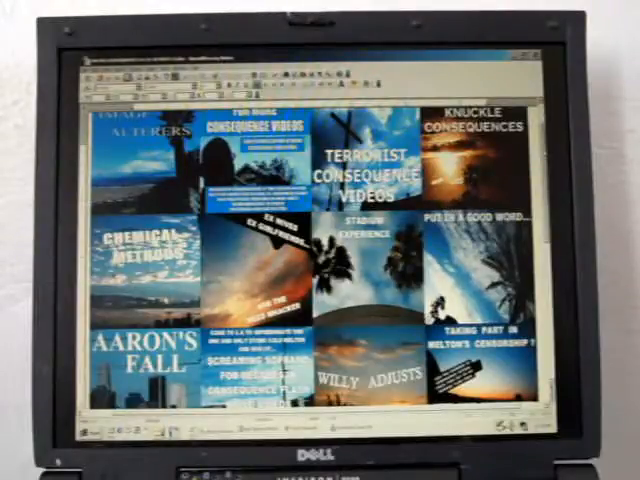
scroll(down, 3)
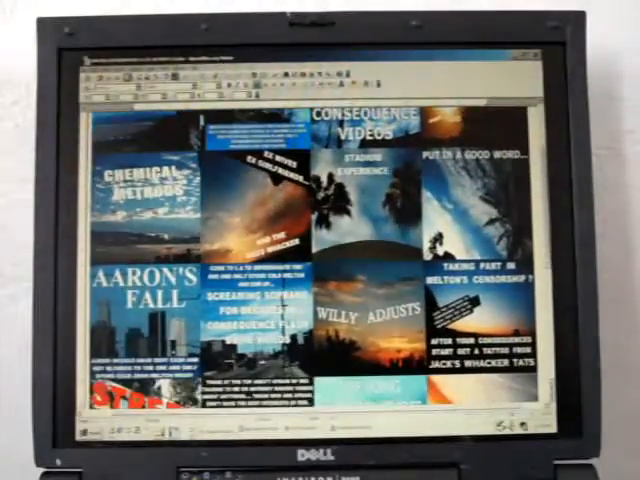
scroll(down, 3)
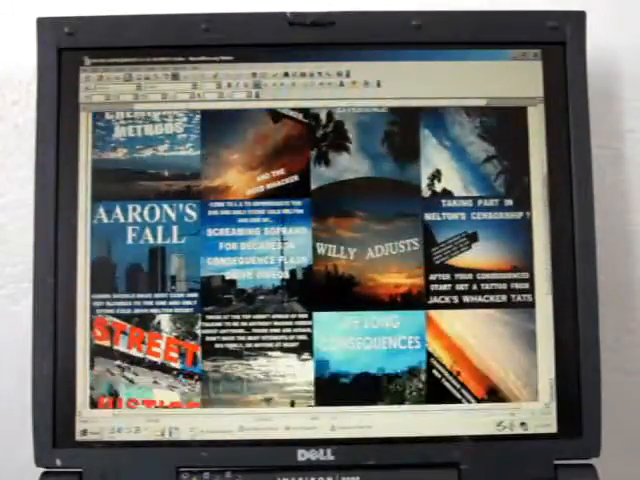
scroll(down, 3)
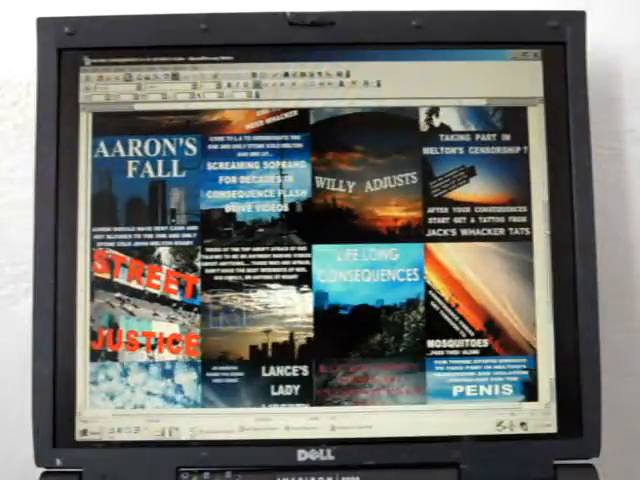
scroll(down, 3)
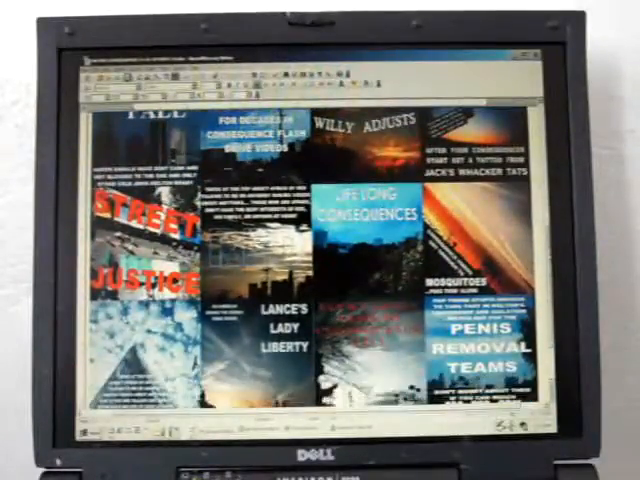
scroll(down, 3)
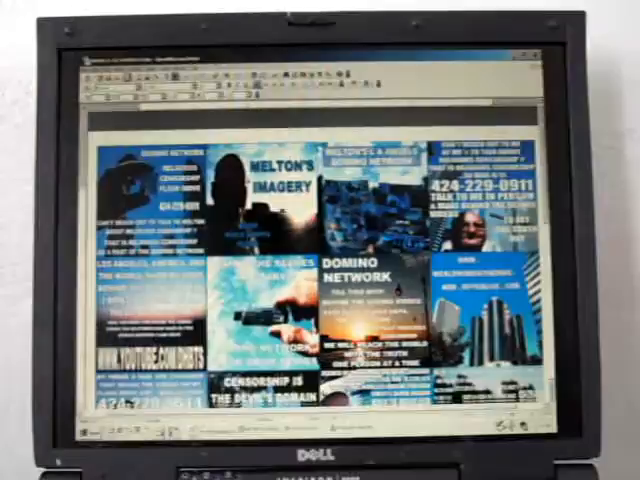
scroll(down, 3)
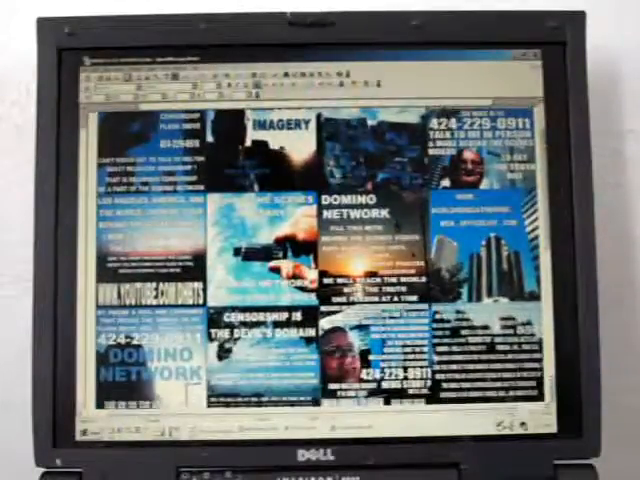
scroll(down, 3)
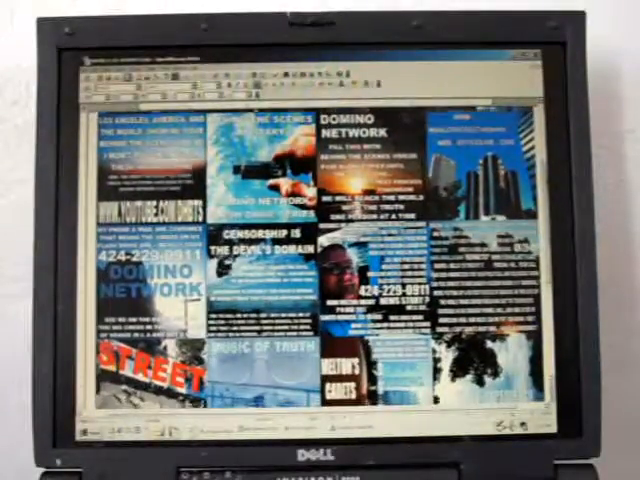
scroll(down, 3)
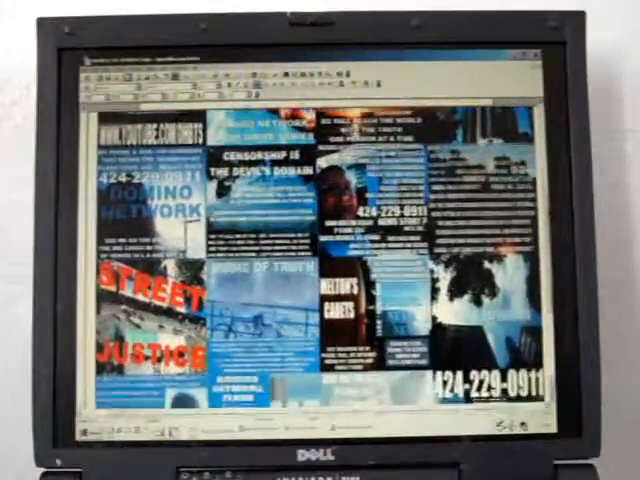
scroll(down, 3)
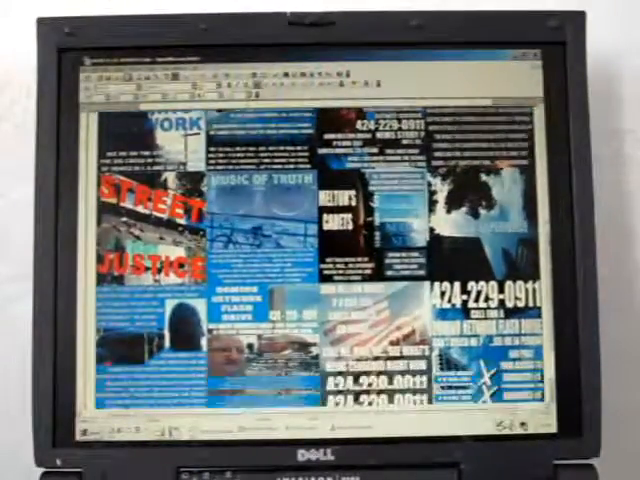